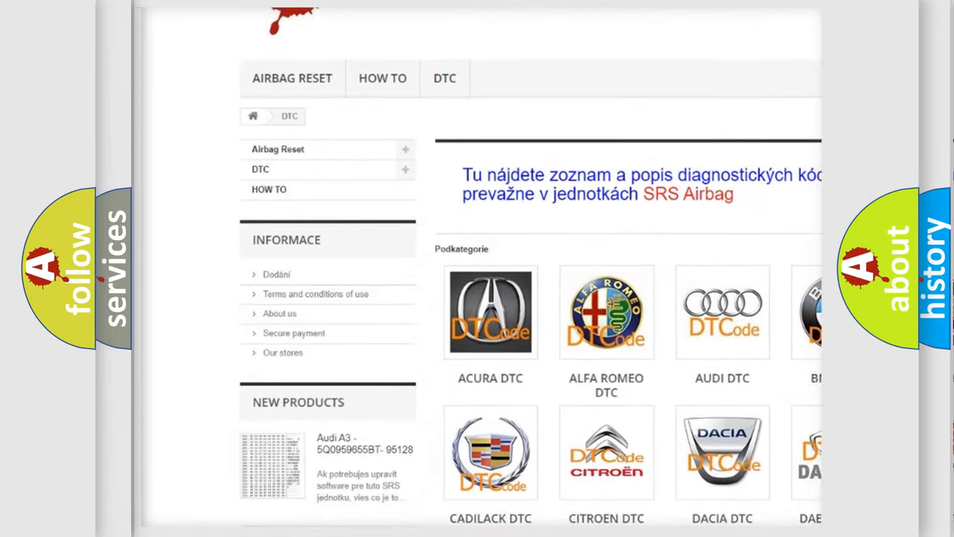
scroll("down", 3)
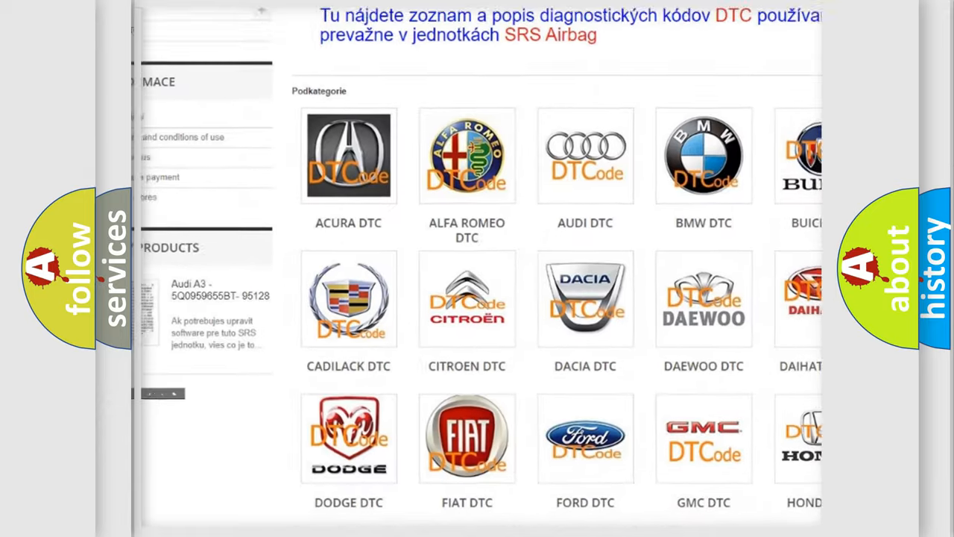